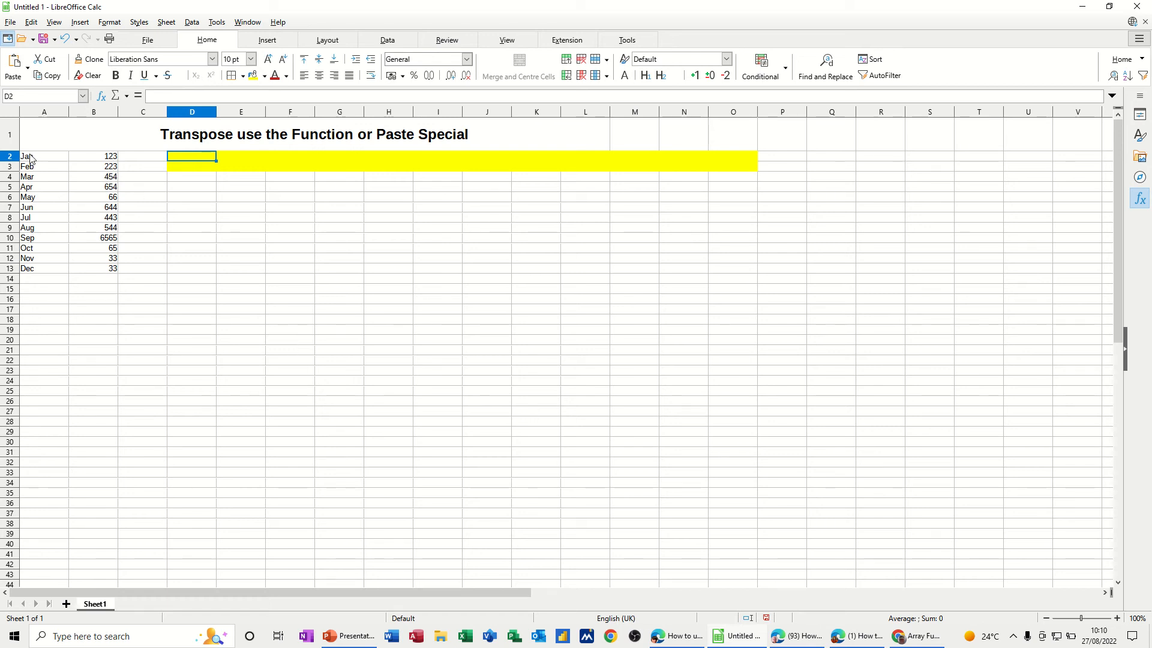
Select the empty destination block D2:O3 for the transposed data.
left_click_drag(43, 156, 43, 267)
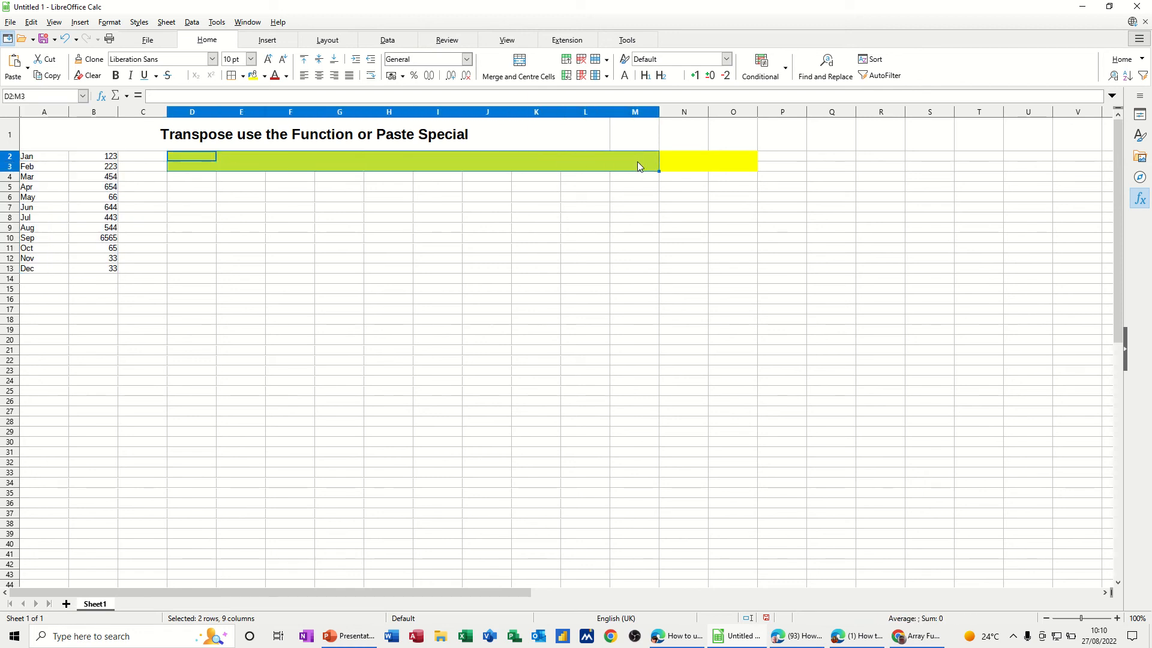
left_click_drag(657, 165, 754, 165)
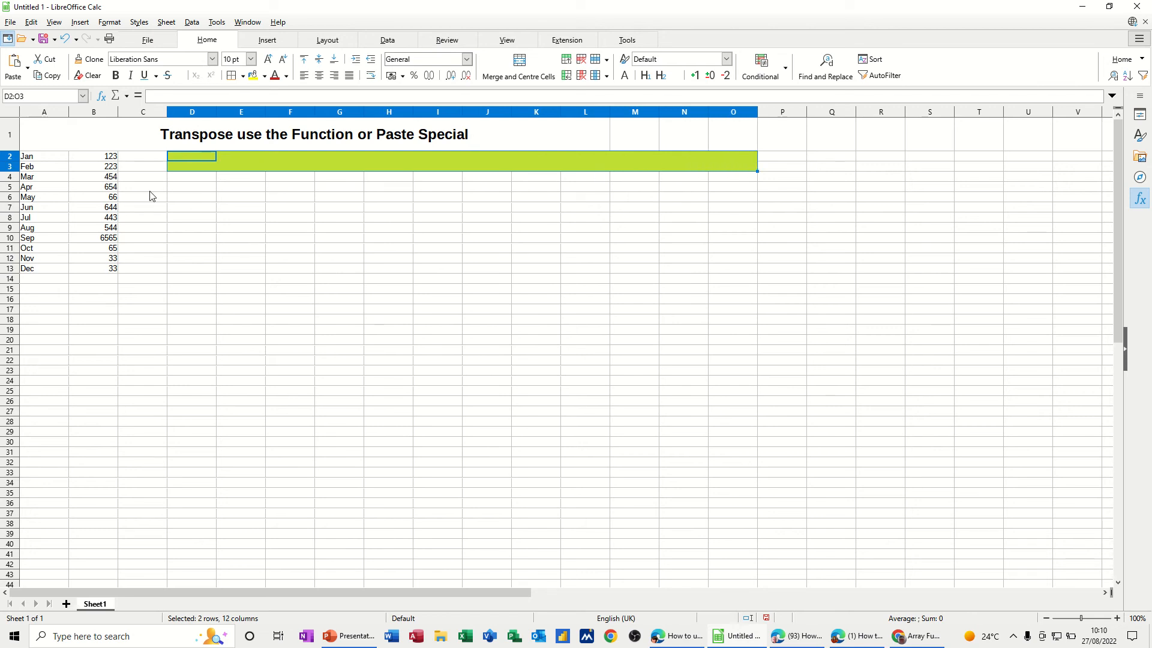
mouse_move(43, 168)
type("=")
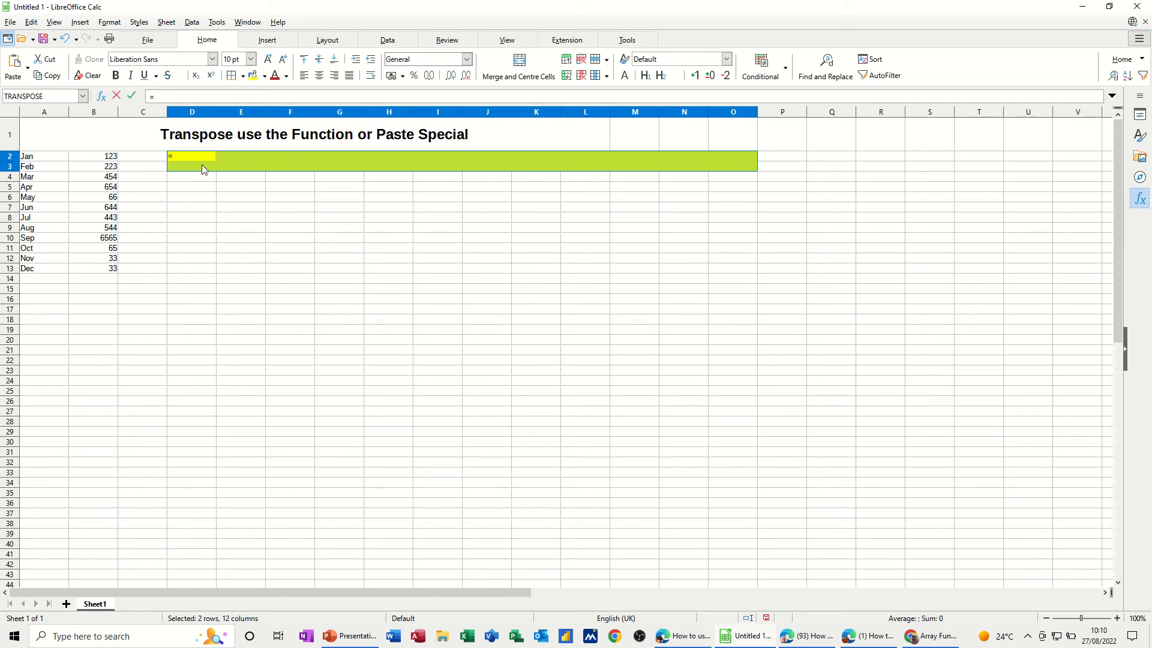
Enter =TRANSPOSE(A2:B13) as an array formula filling D2:O3.
type("transpos")
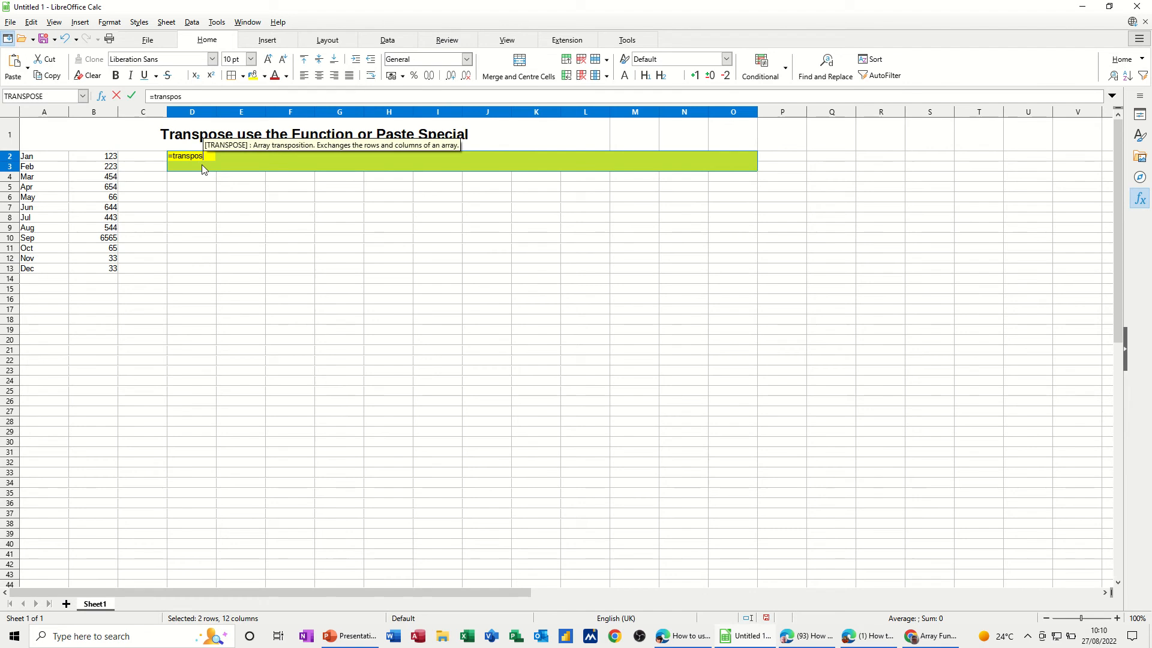
type("e(")
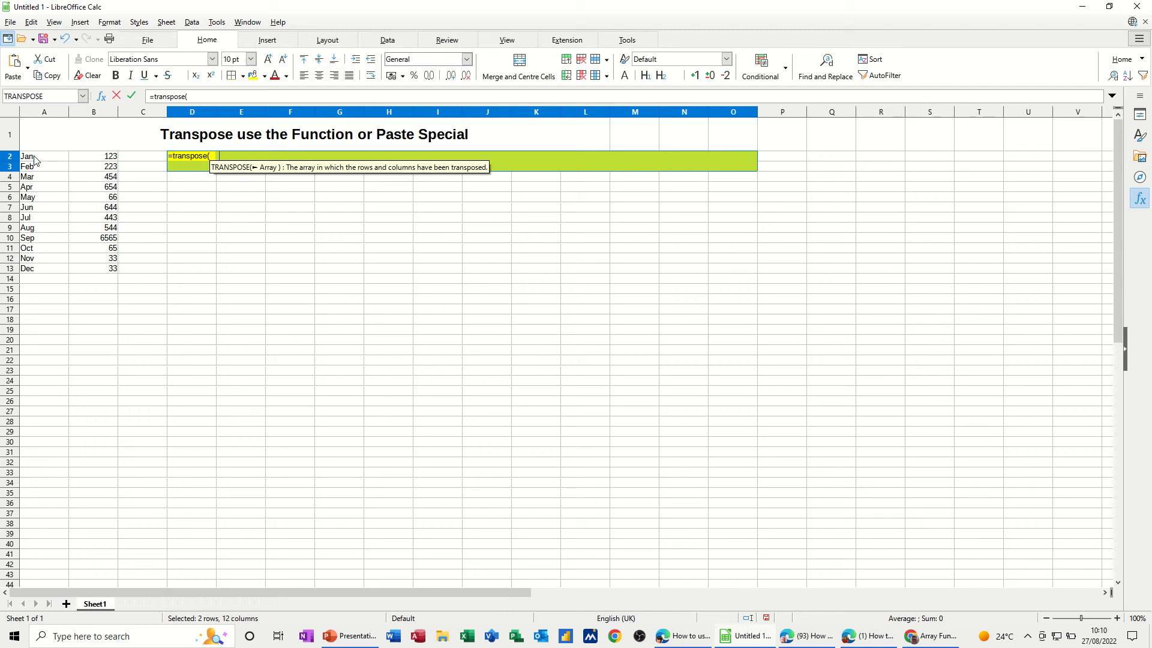
left_click_drag(44, 155, 93, 267)
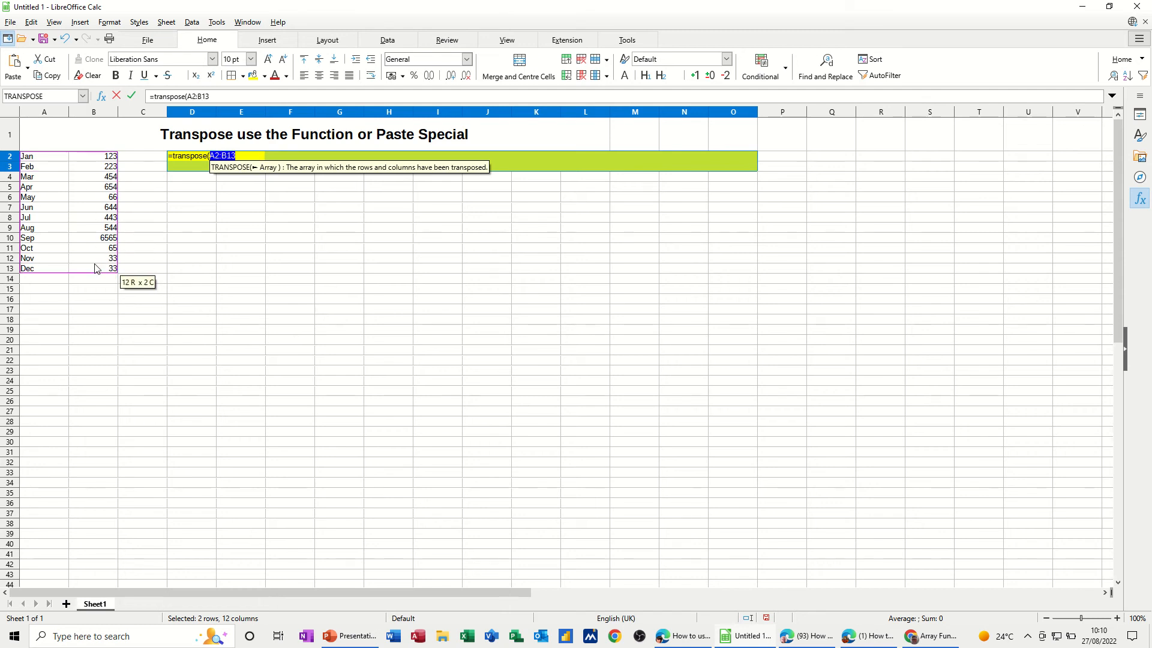
mouse_move(201, 181)
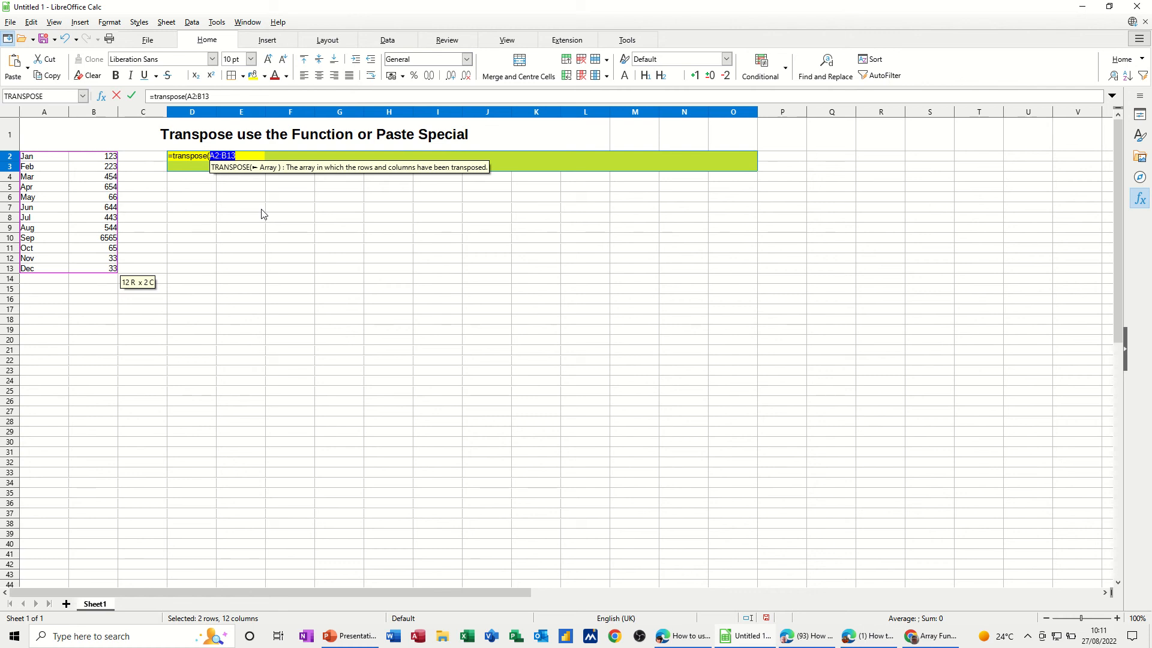
key("ctrl+shift+enter")
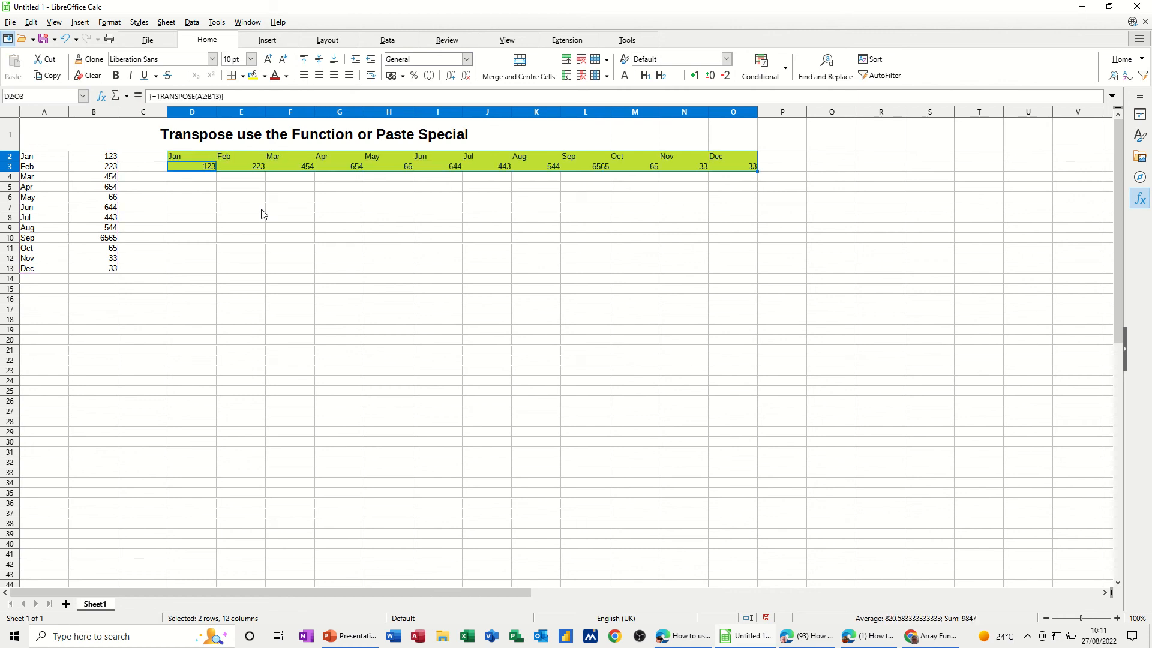
mouse_move(299, 173)
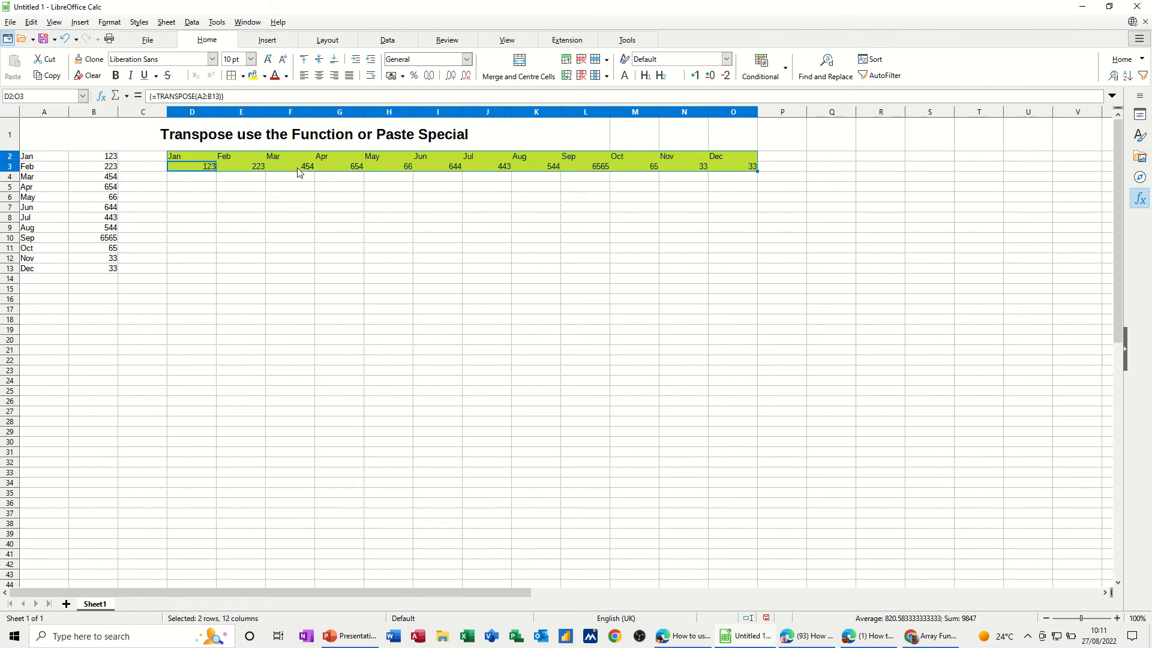
mouse_move(683, 176)
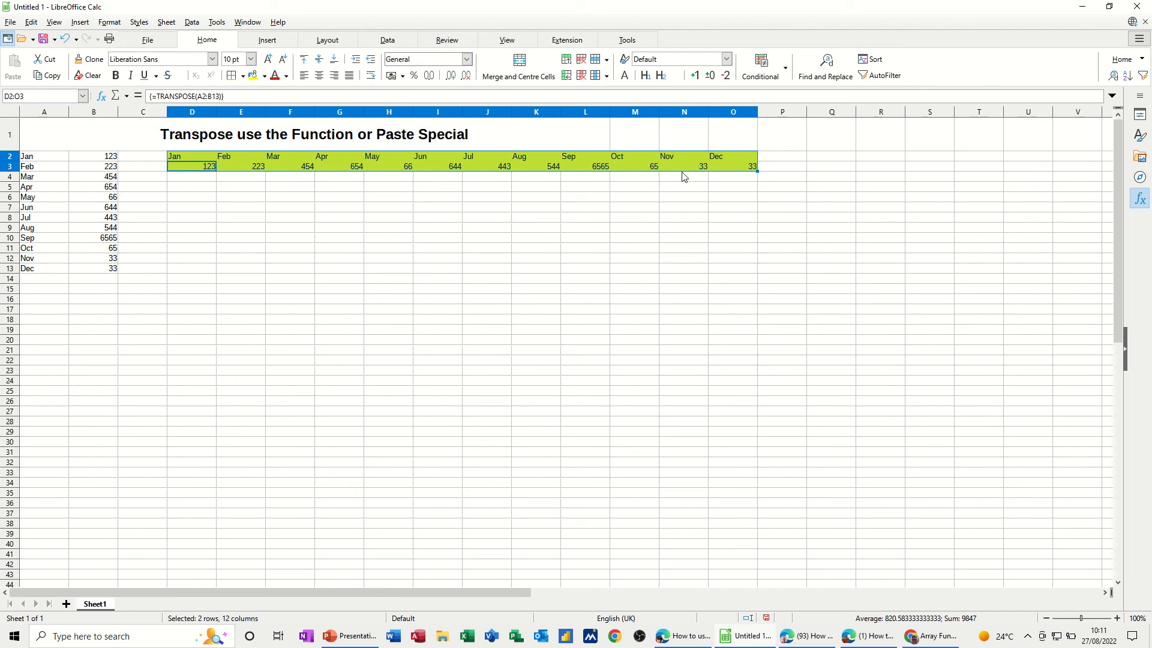
mouse_move(640, 186)
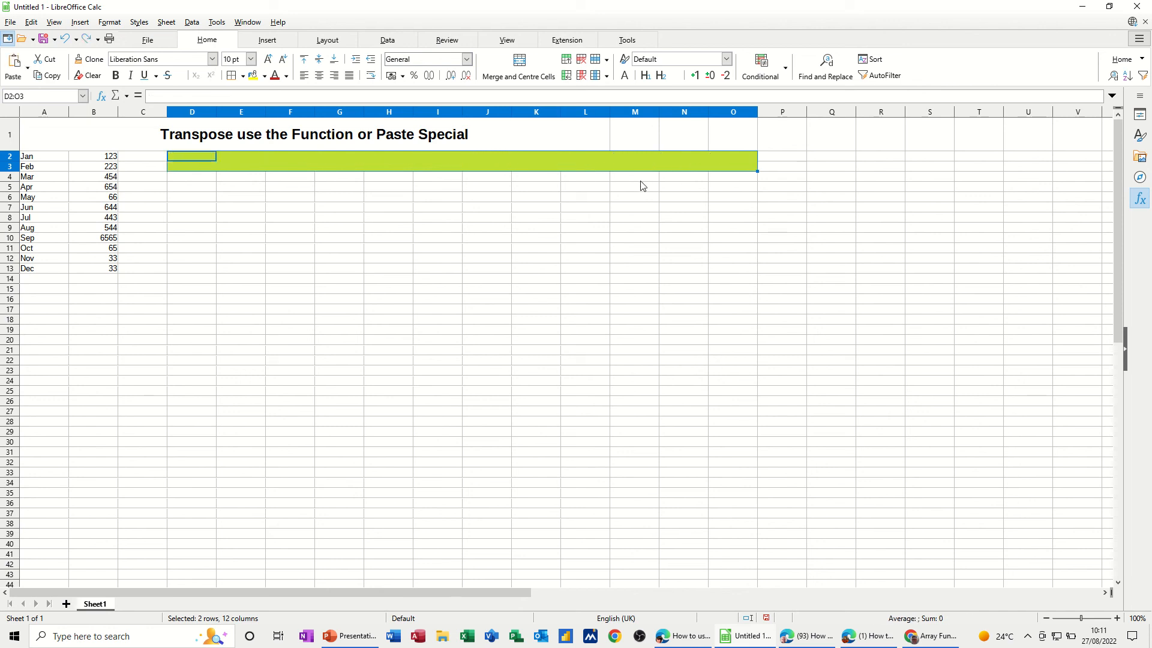
mouse_move(44, 166)
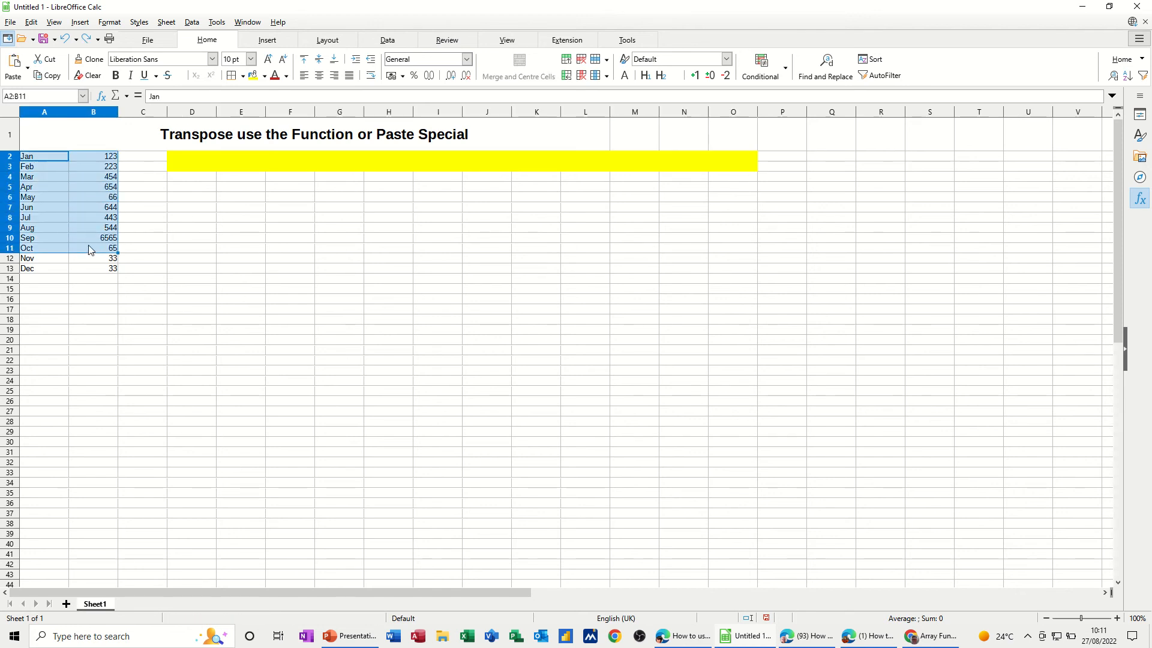
Copy the months and figures in A2:B13 and make D2 the paste target.
left_click_drag(88, 247, 87, 267)
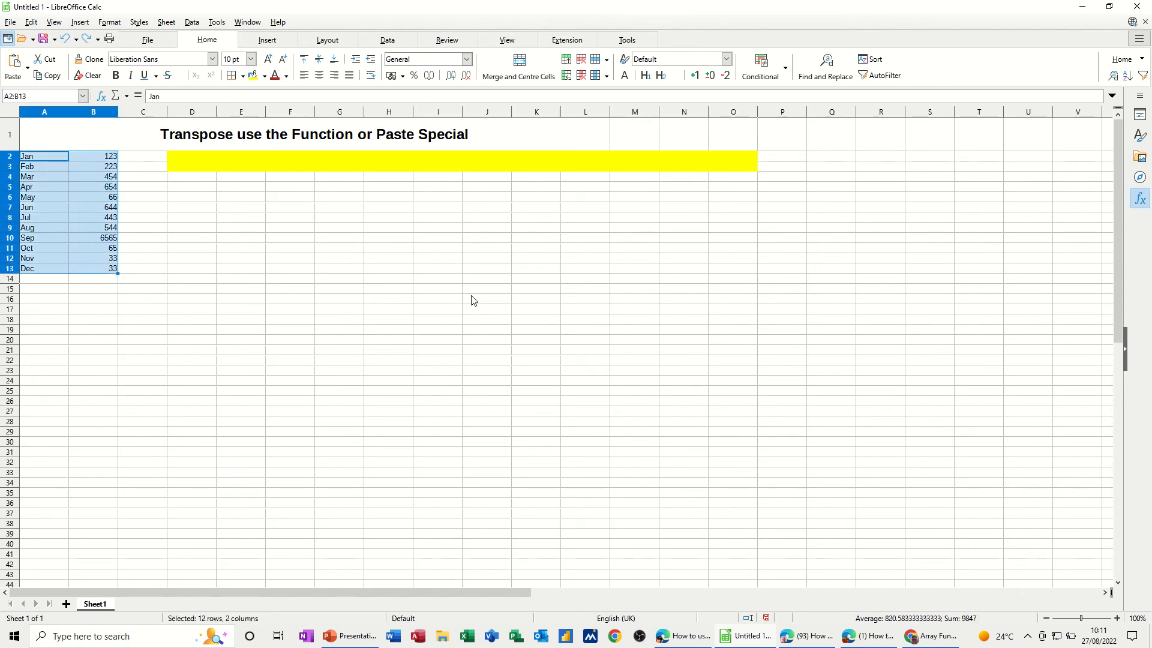
key("ctrl+c")
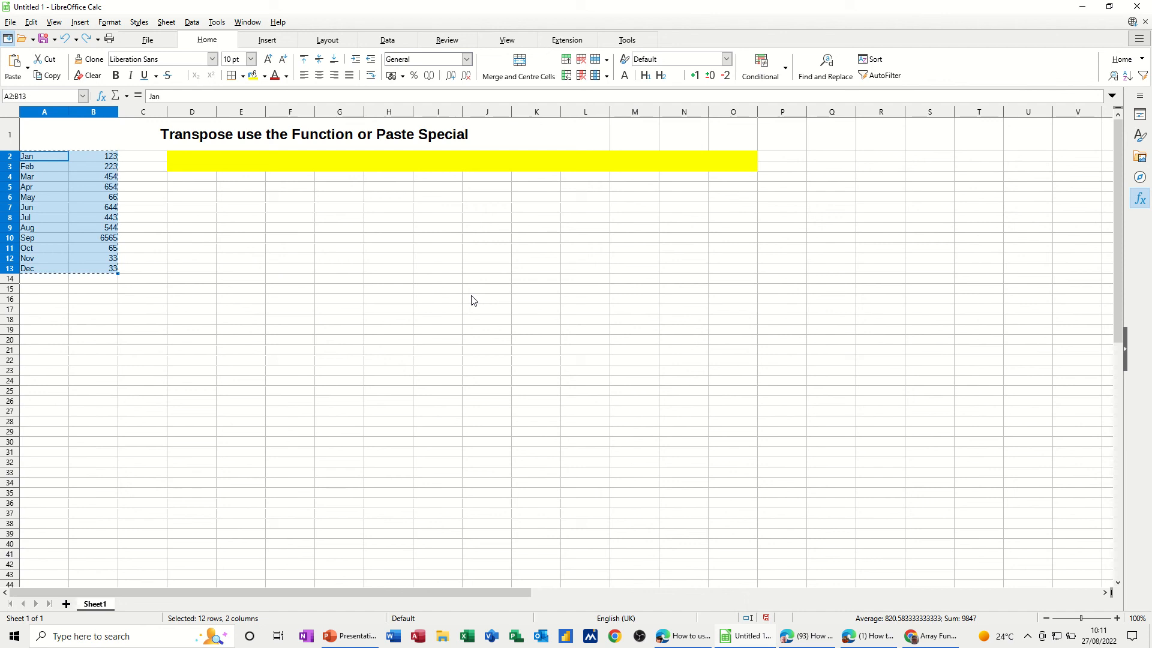
left_click(32, 22)
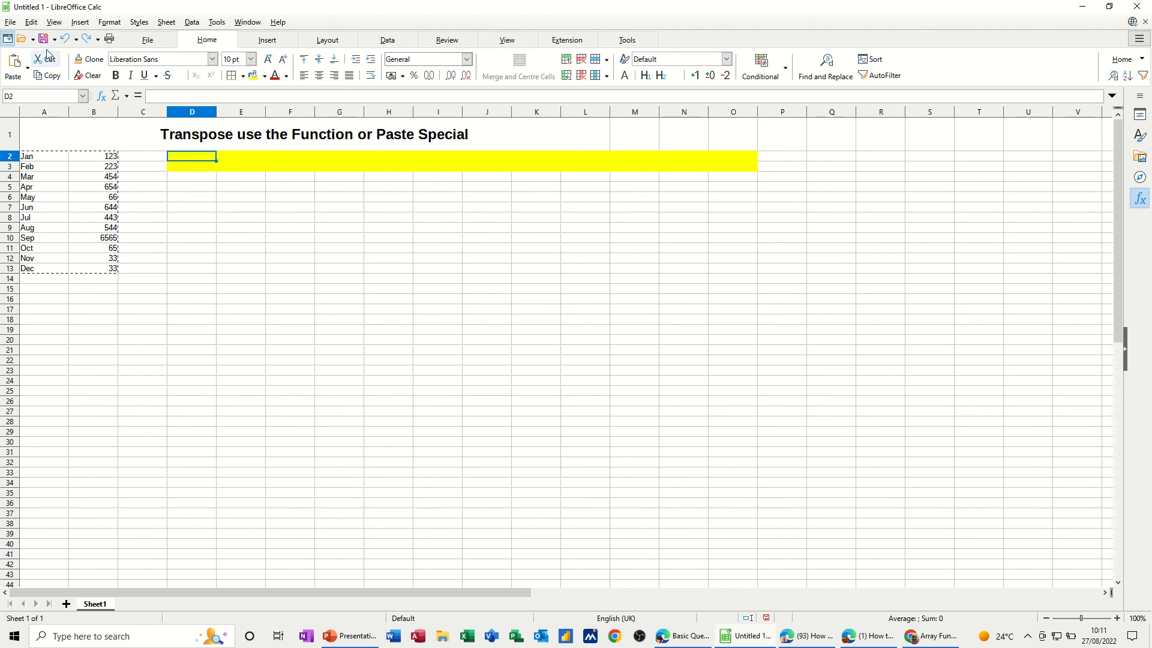
Paste the copied data transposed via Edit > Paste Special so it runs across D2:O3.
left_click(32, 22)
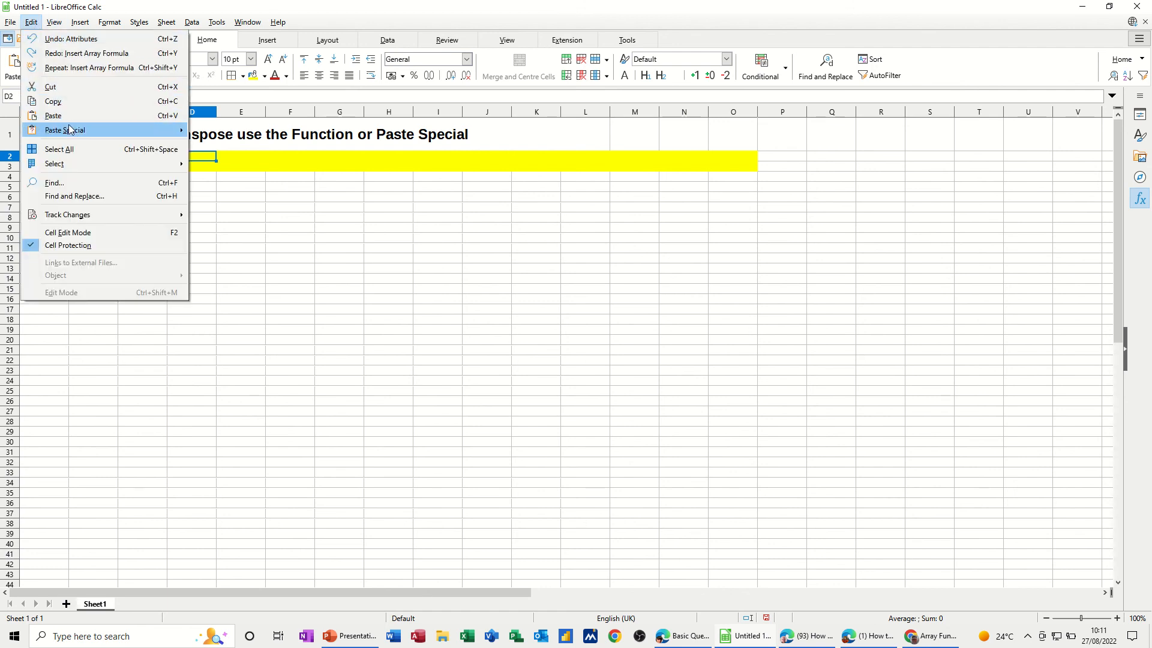
mouse_move(64, 130)
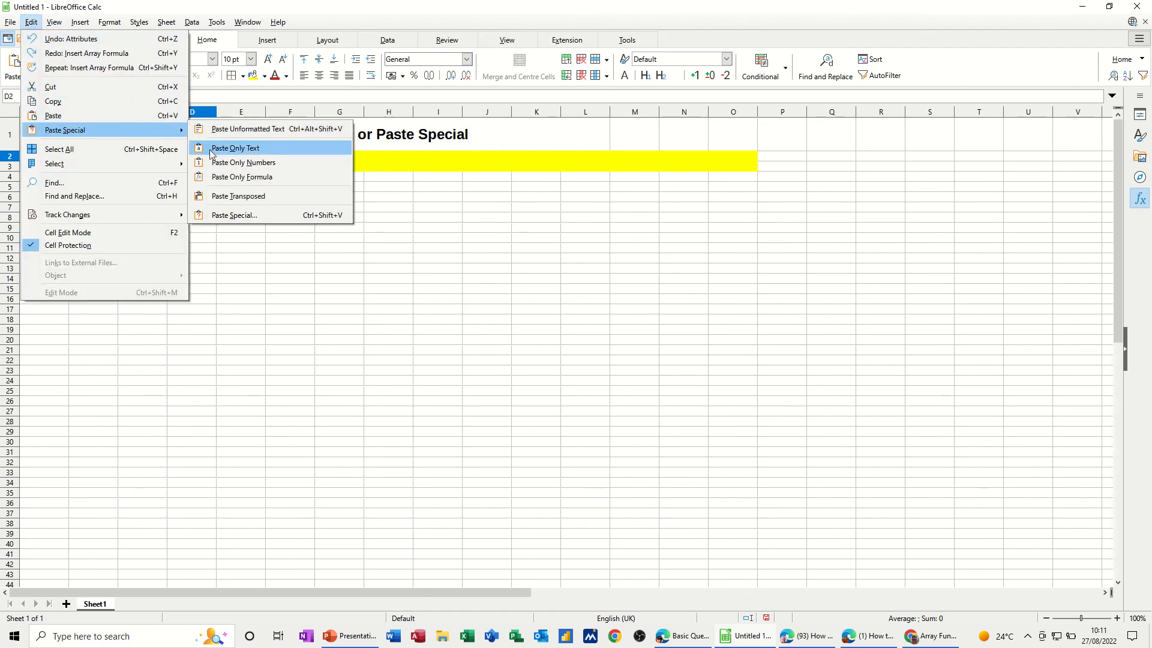
mouse_move(237, 196)
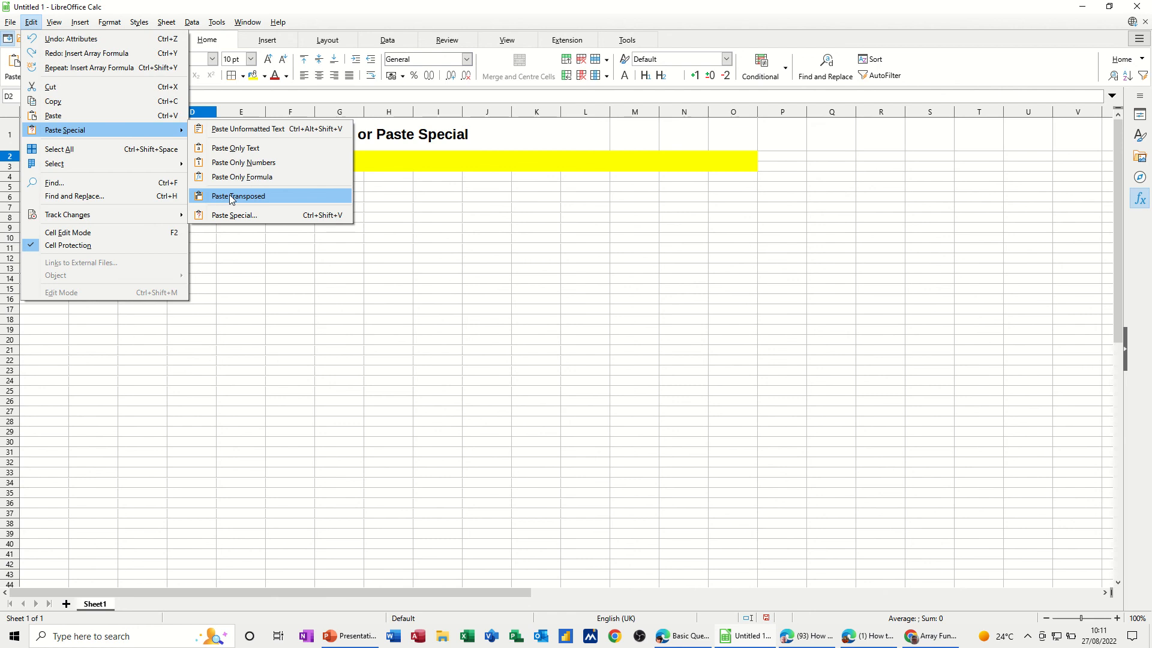
left_click(237, 196)
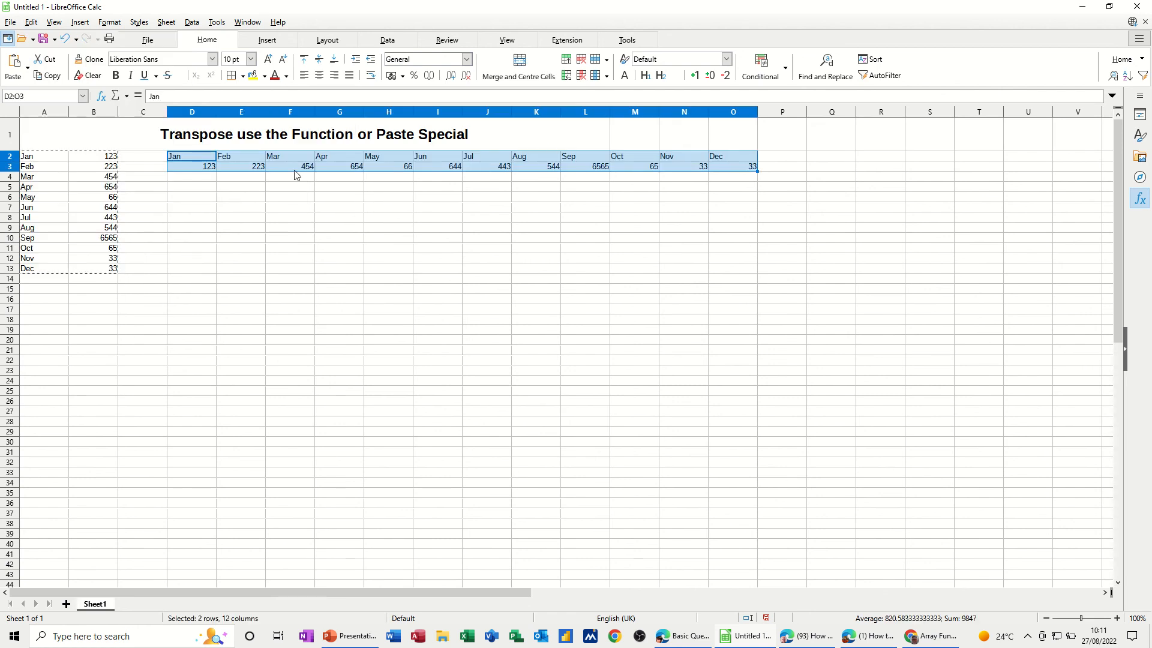
mouse_move(218, 155)
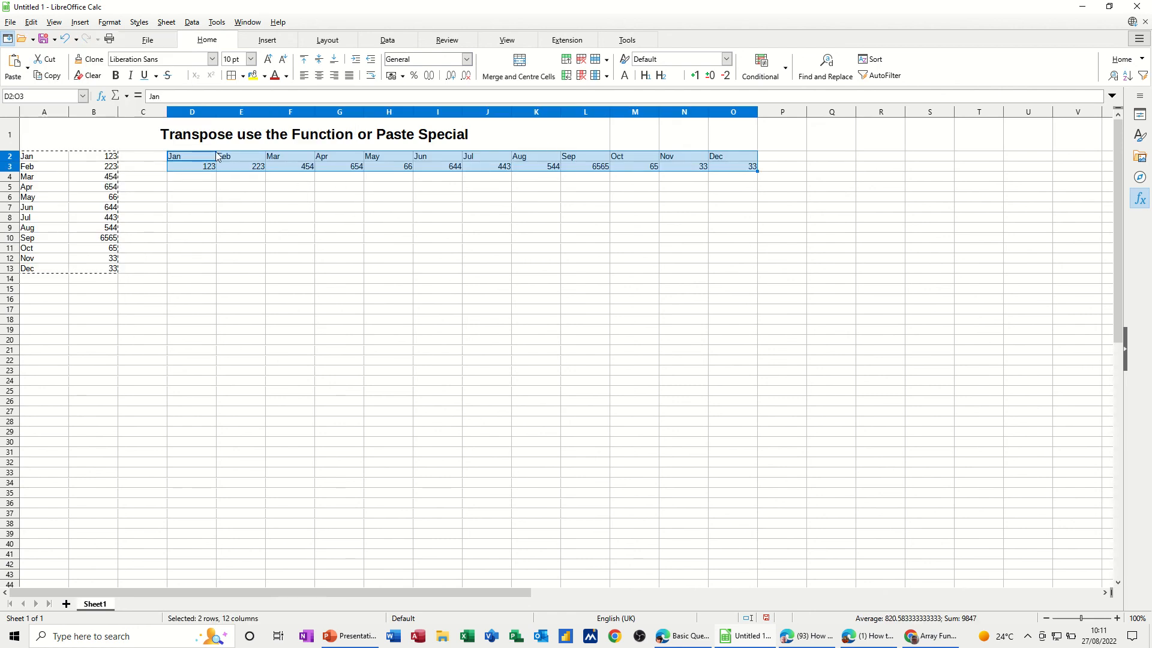
mouse_move(298, 291)
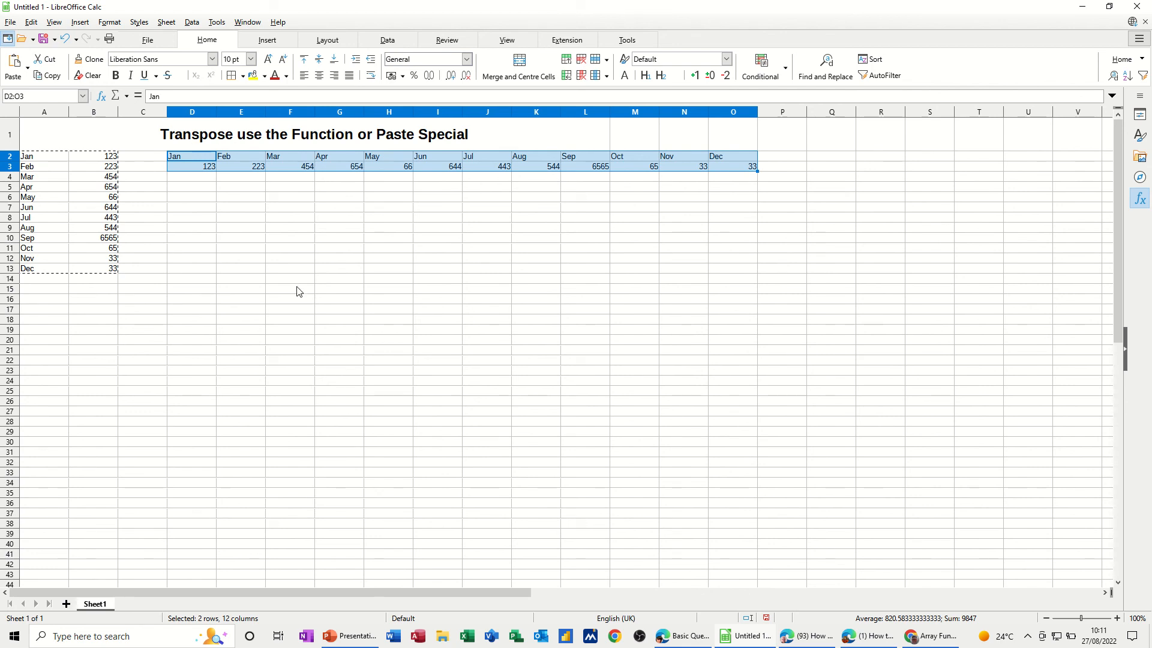